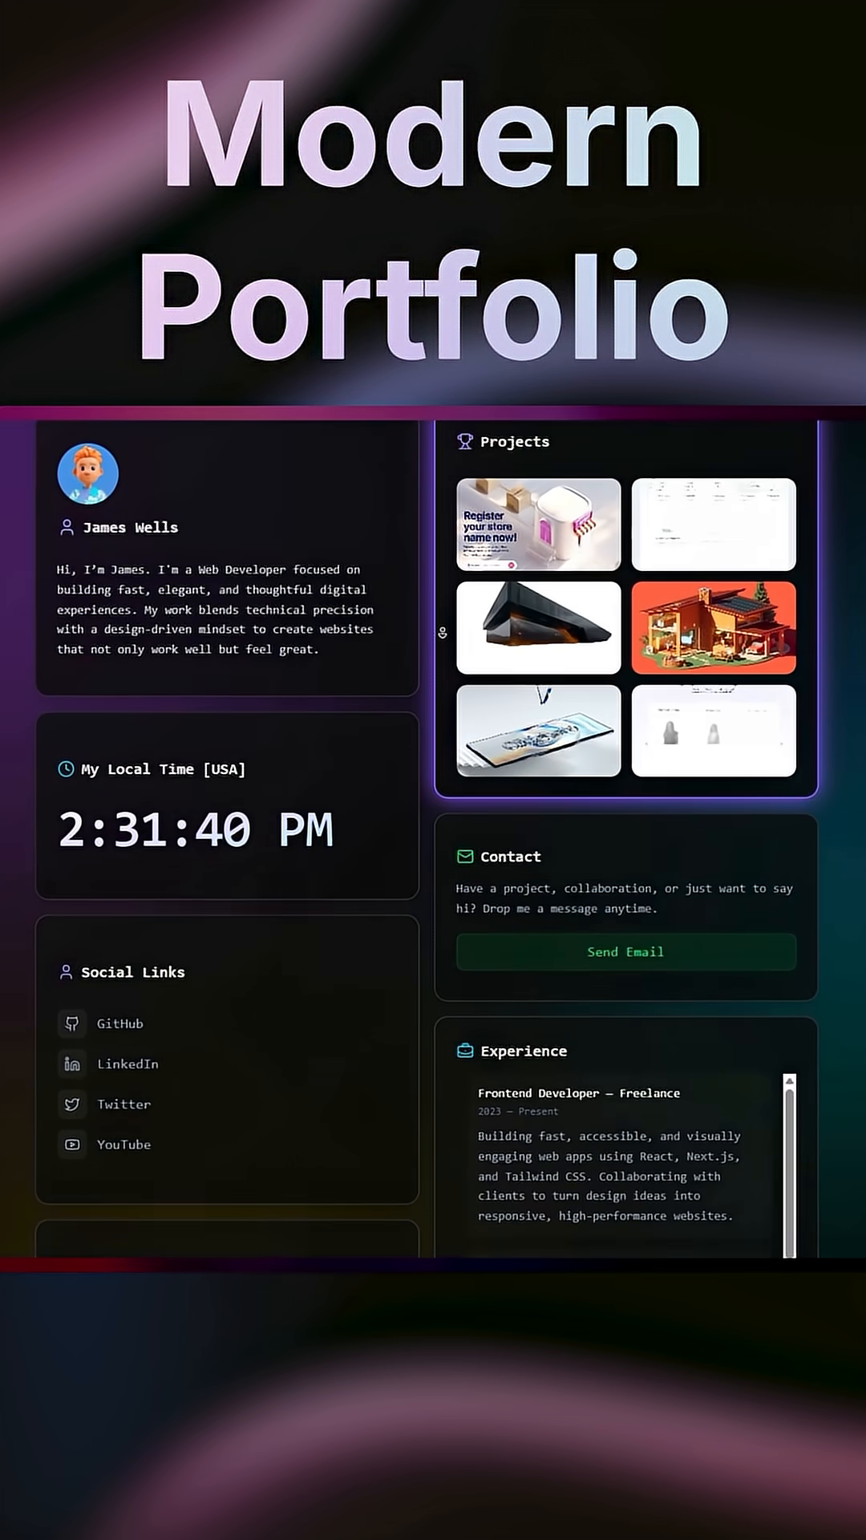
{"action": "scroll", "scroll_direction": "down", "scroll_amount": 3}
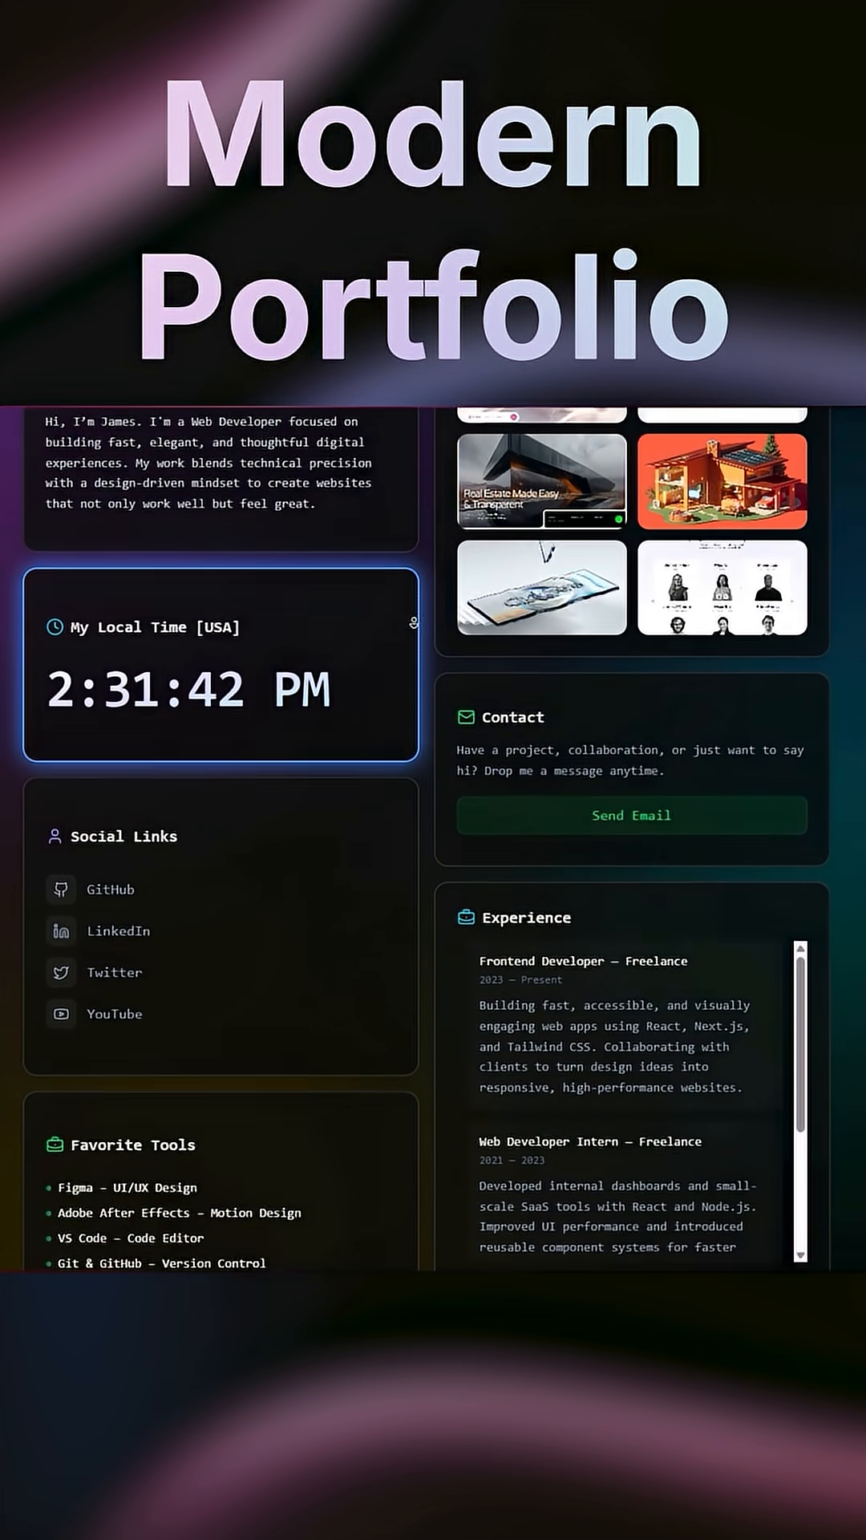
{"action": "scroll", "scroll_direction": "down", "scroll_amount": 3}
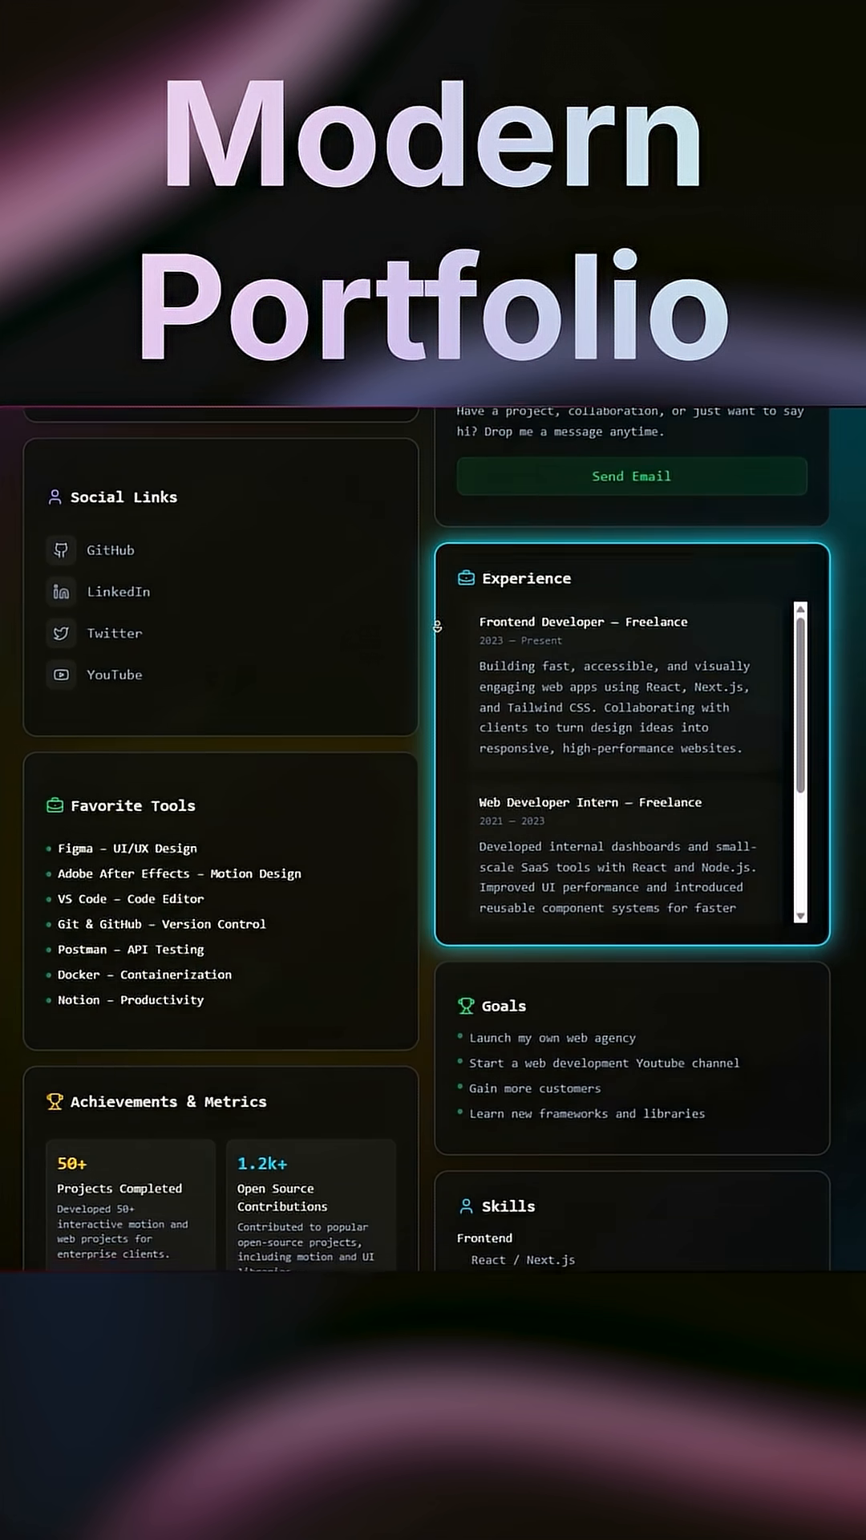
{"action": "scroll", "scroll_direction": "down", "scroll_amount": 3}
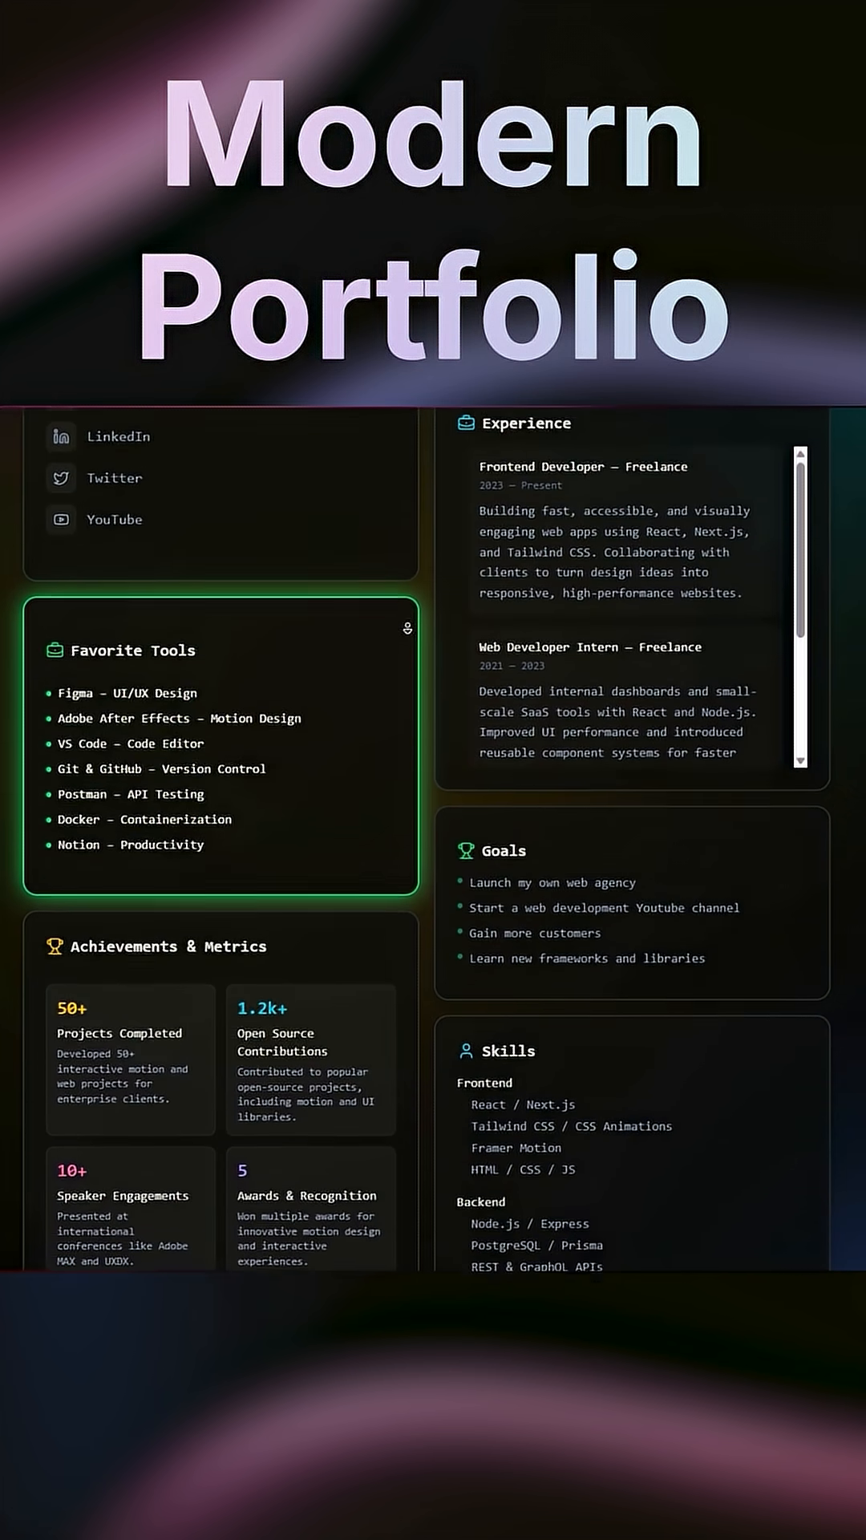
{"action": "scroll", "scroll_direction": "down", "scroll_amount": 3}
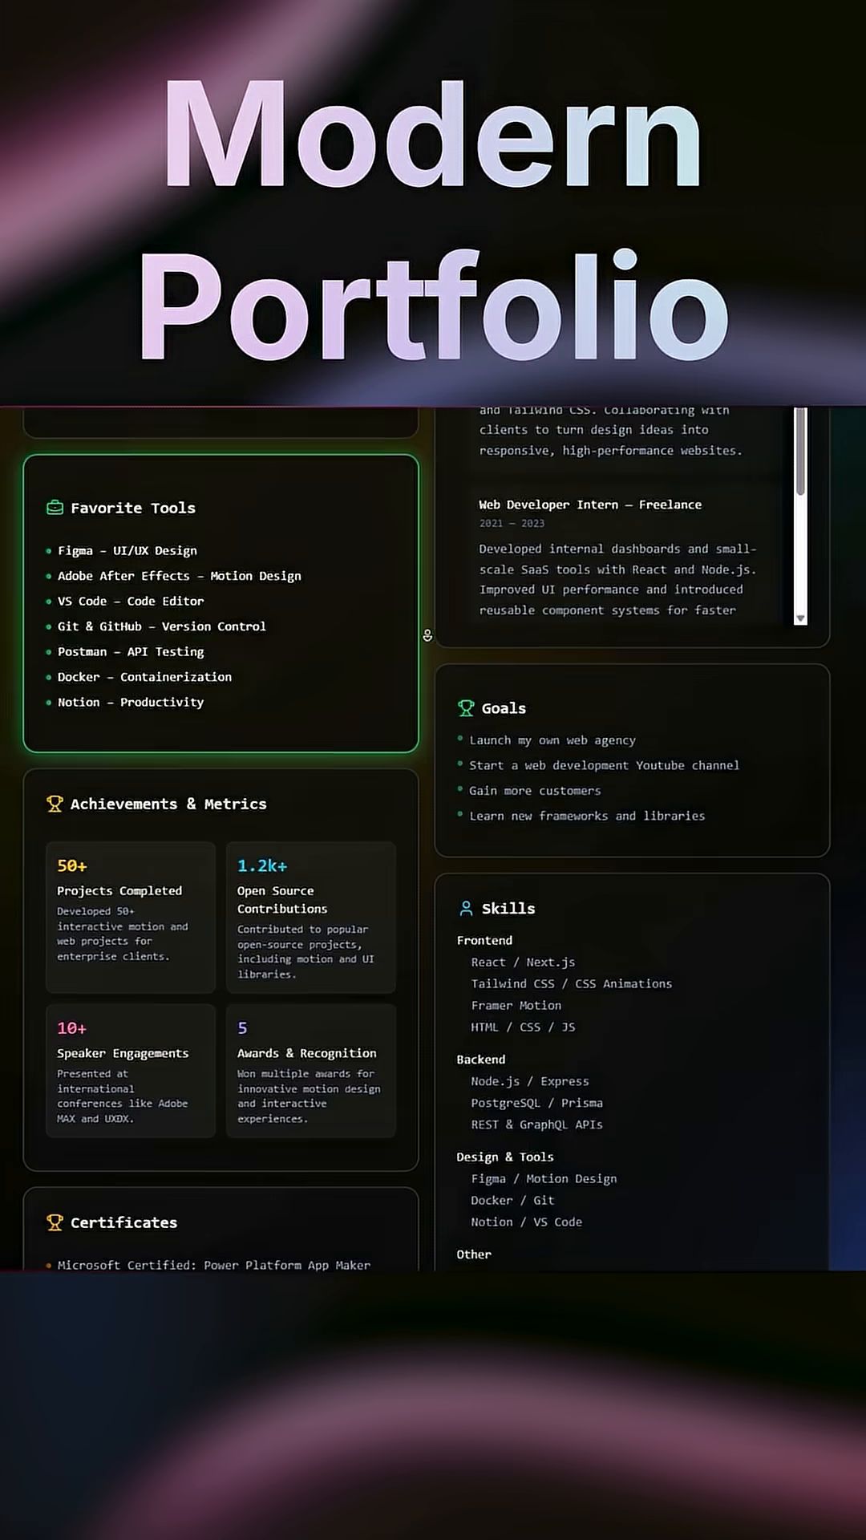
{"action": "scroll", "scroll_direction": "down", "scroll_amount": 3}
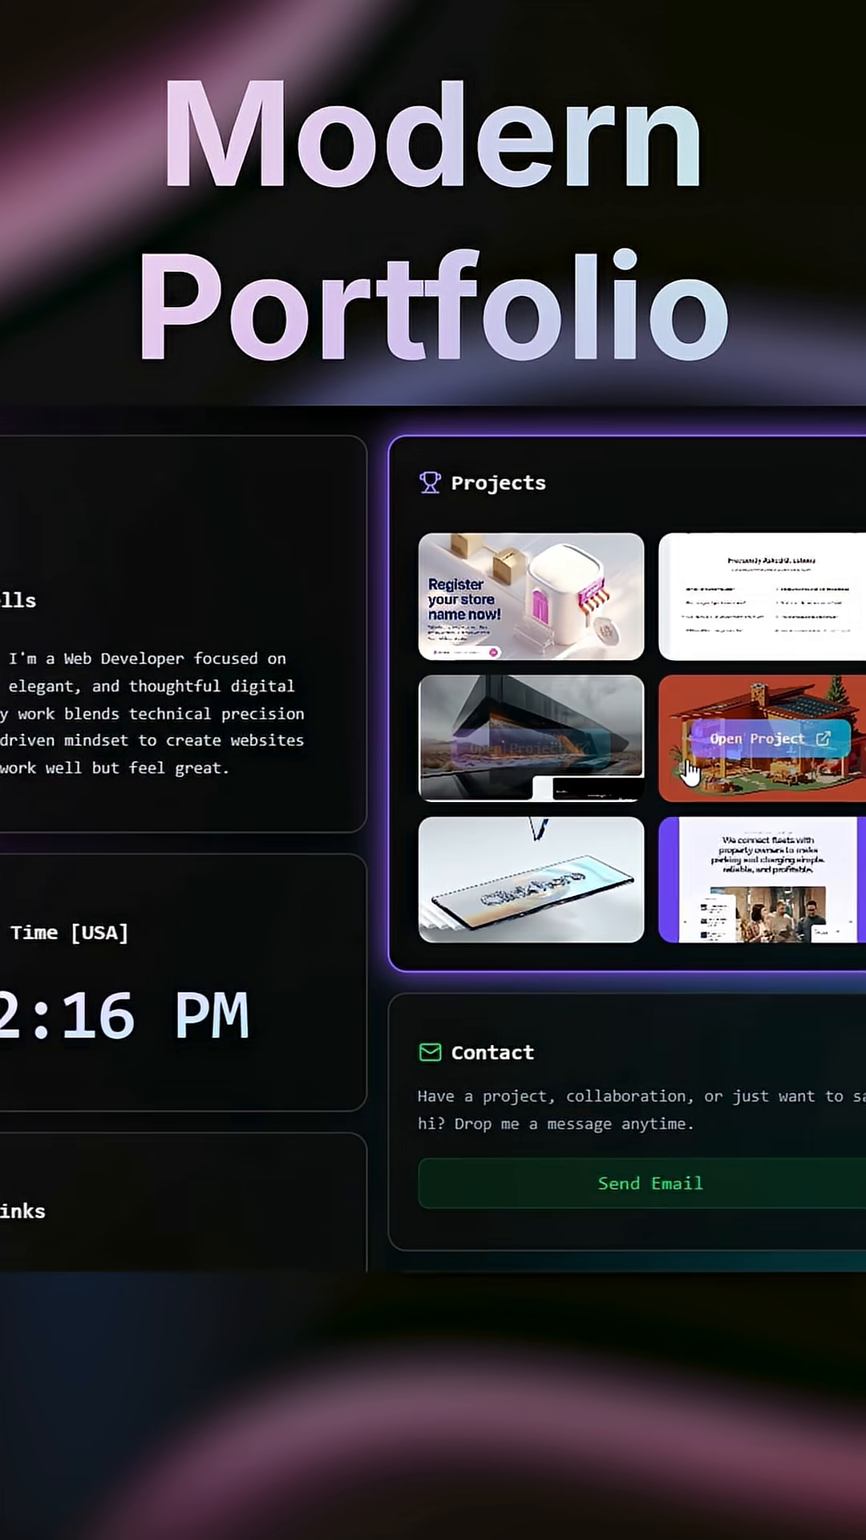
{"action": "scroll", "scroll_direction": "down", "scroll_amount": 3}
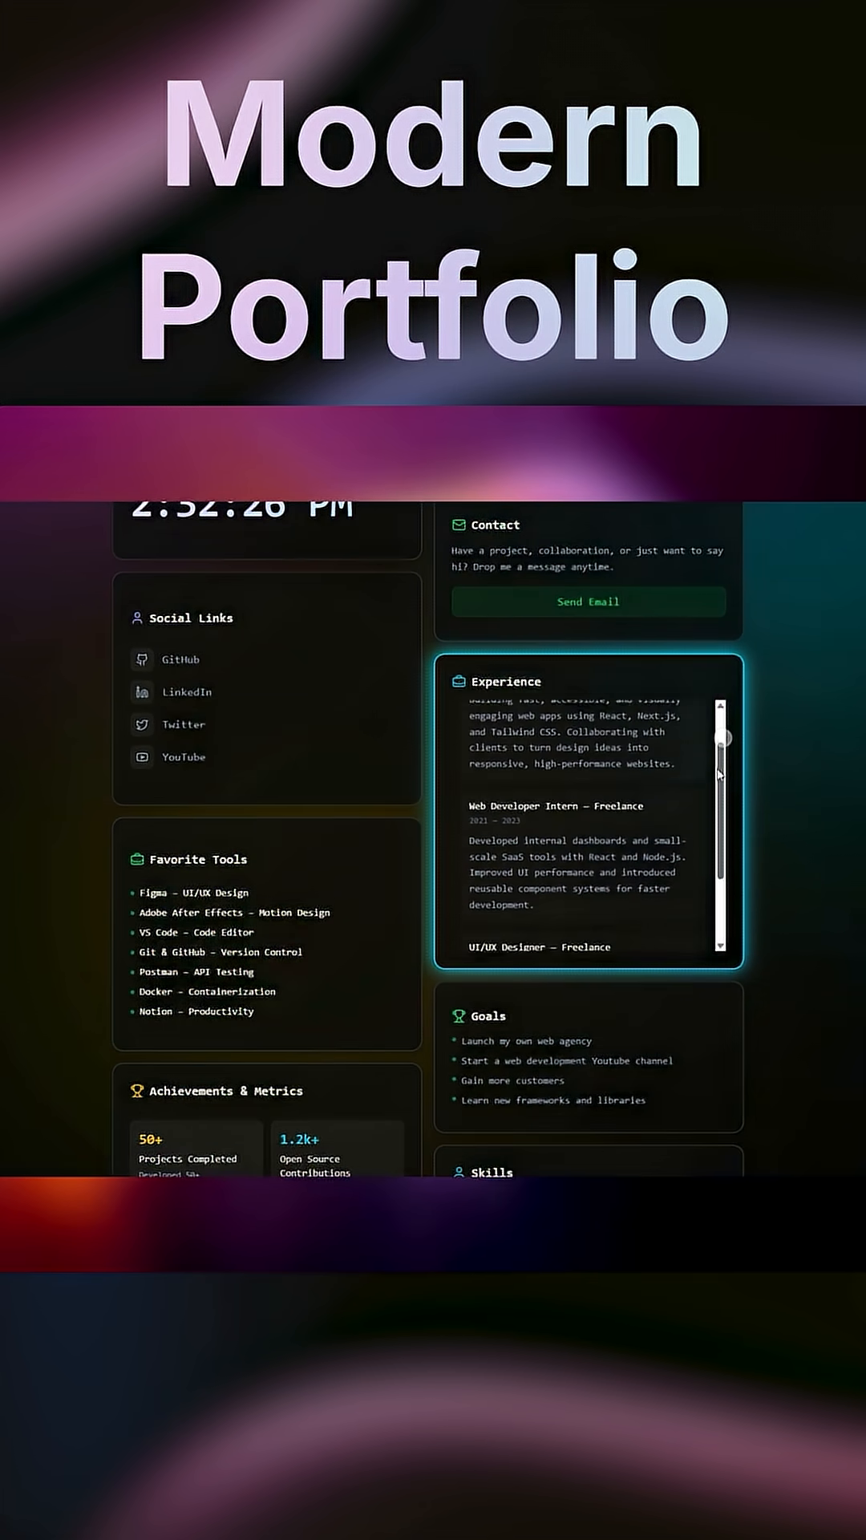
{"action": "scroll", "scroll_direction": "down", "scroll_amount": 3}
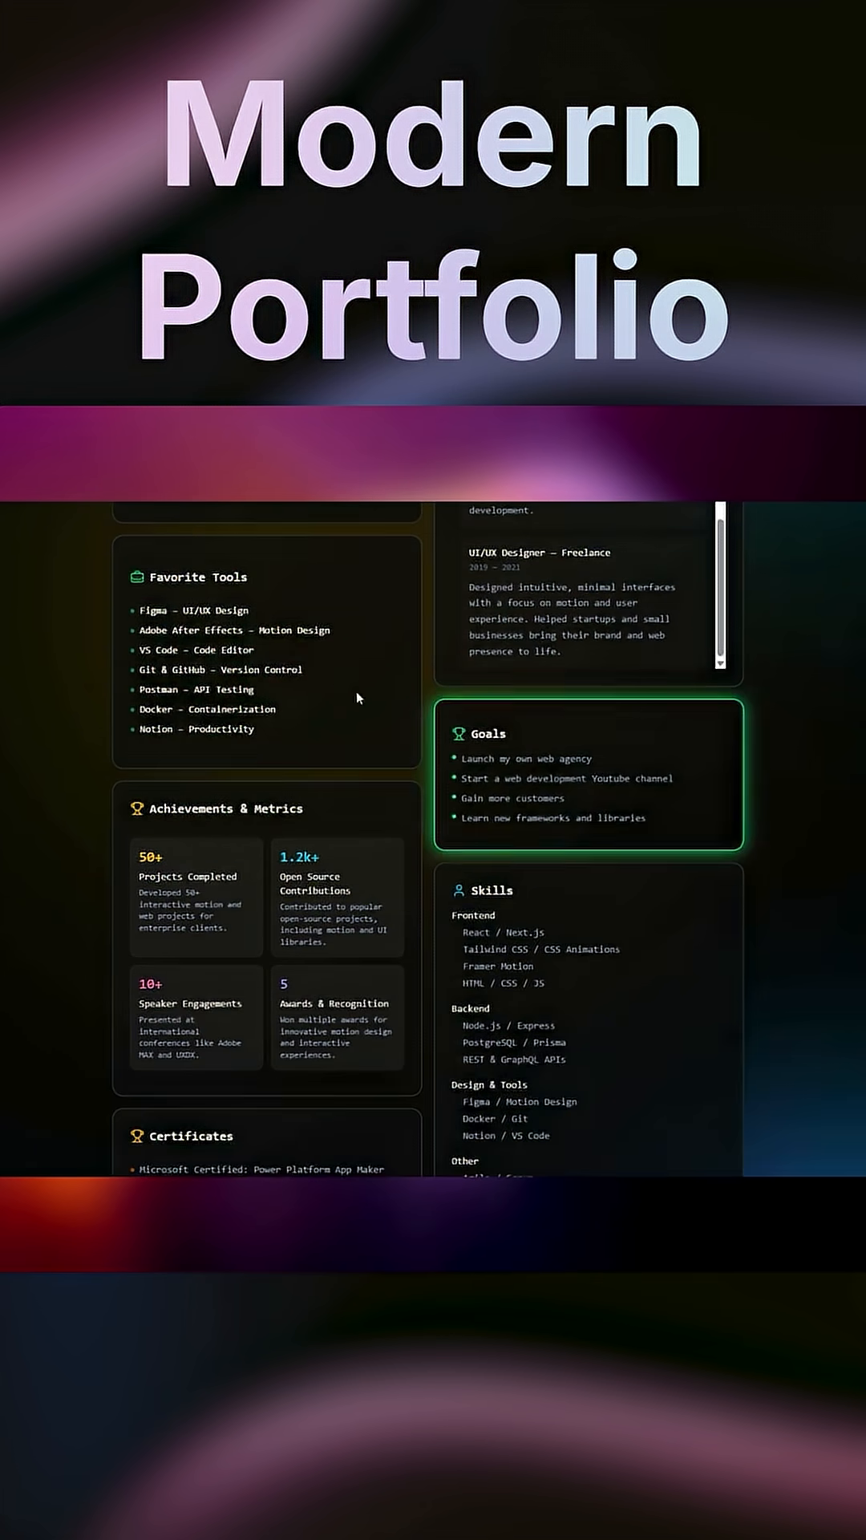